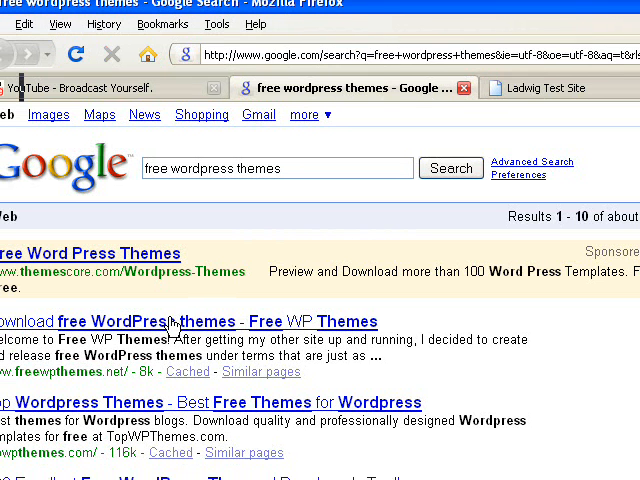
Open the Free WP Themes site and scroll down to the uncomplicated theme listing.
{"action": "left_click", "coordinate": [172, 321]}
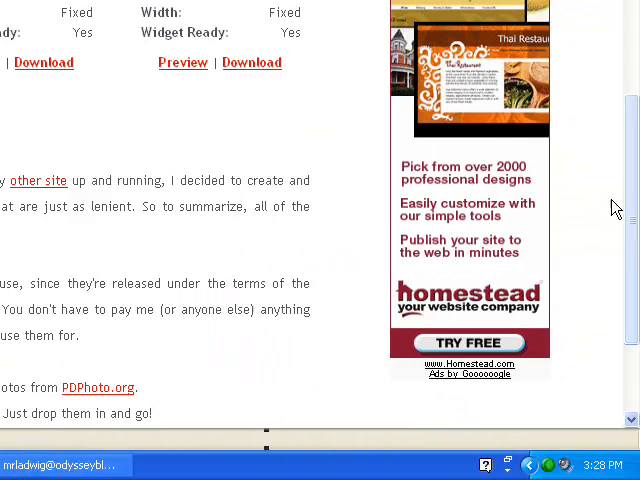
{"action": "scroll", "scroll_direction": "down", "scroll_amount": 3}
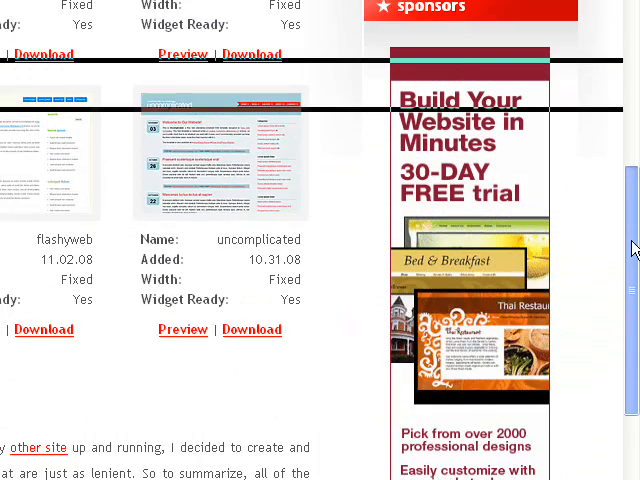
{"action": "scroll", "scroll_direction": "down", "scroll_amount": 3}
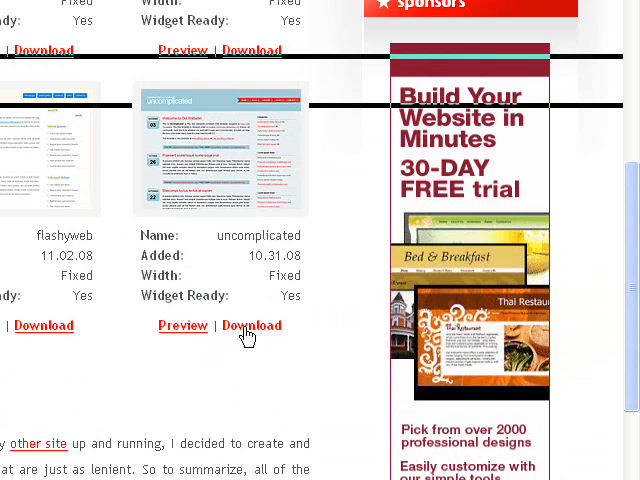
Download the uncomplicated theme and save it as uncomplicated.zip.
{"action": "left_click", "coordinate": [252, 325]}
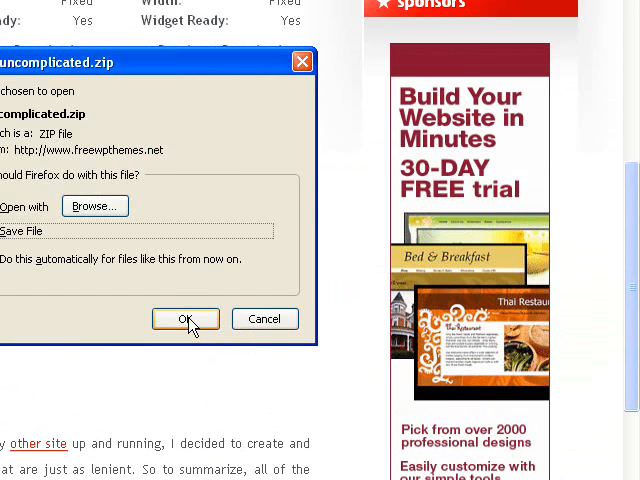
{"action": "left_click", "coordinate": [185, 319]}
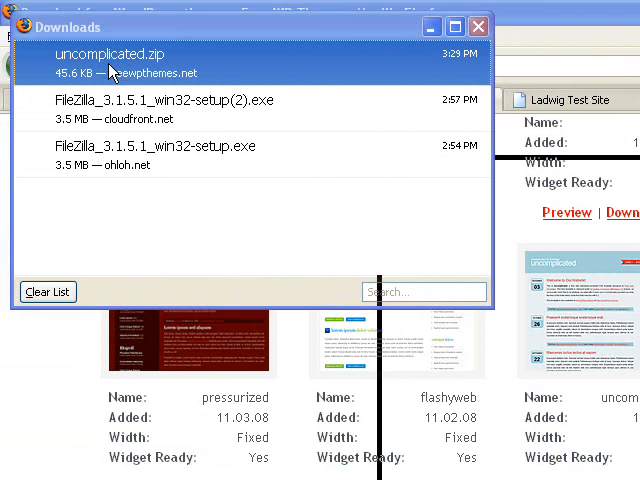
Extract uncomplicated.zip with the Extraction Wizard into the suggested desktop uncomplicated folder.
{"action": "double_click", "coordinate": [109, 54]}
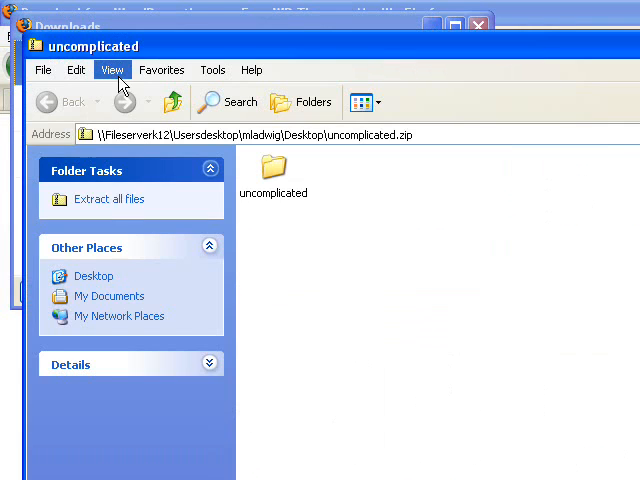
{"action": "left_click", "coordinate": [107, 199]}
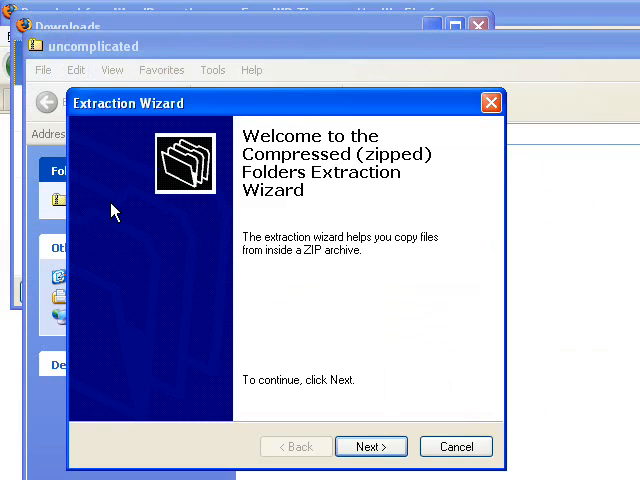
{"action": "left_click", "coordinate": [371, 446]}
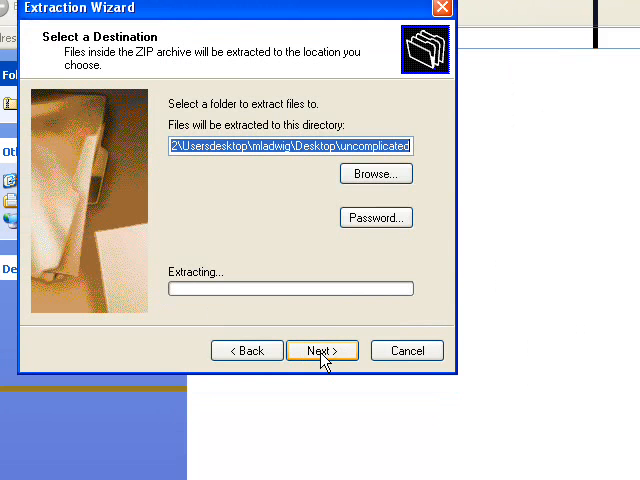
{"action": "left_click", "coordinate": [322, 350]}
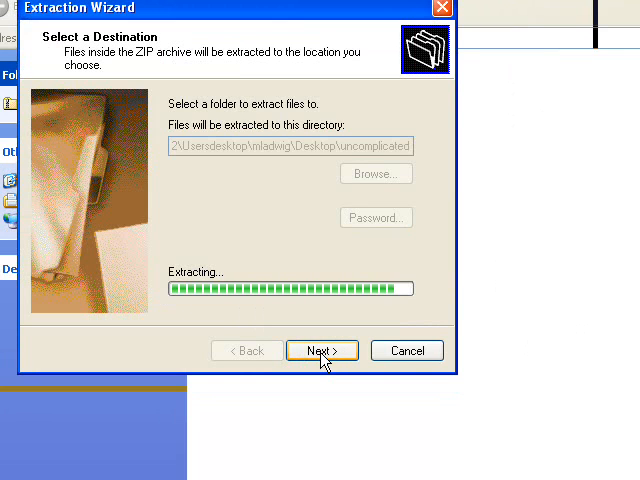
{"action": "left_click", "coordinate": [322, 350]}
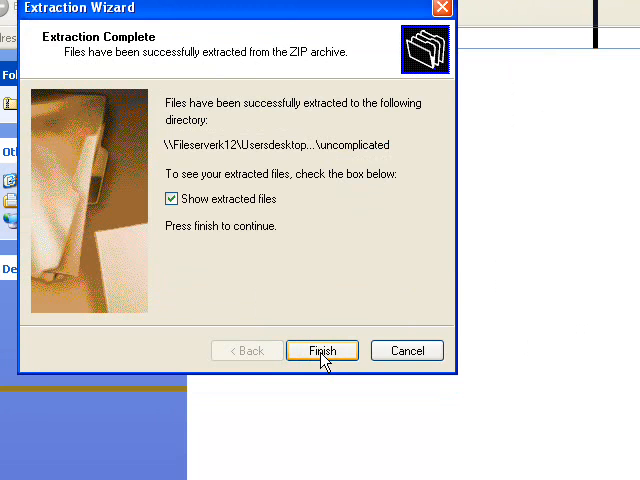
{"action": "left_click", "coordinate": [322, 350]}
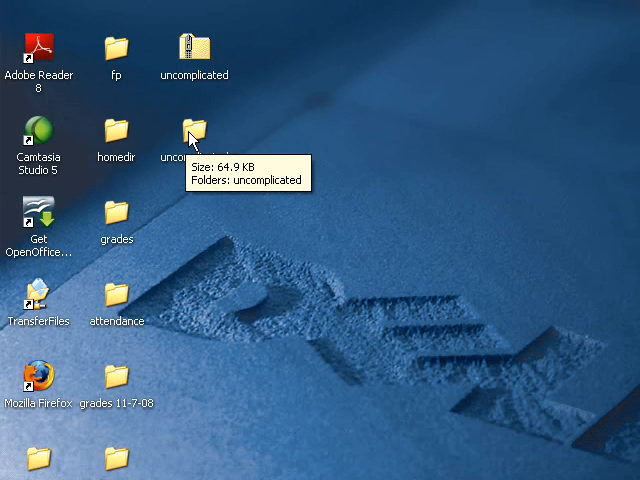
Select and open the extracted uncomplicated folder on the desktop.
{"action": "left_click", "coordinate": [194, 133]}
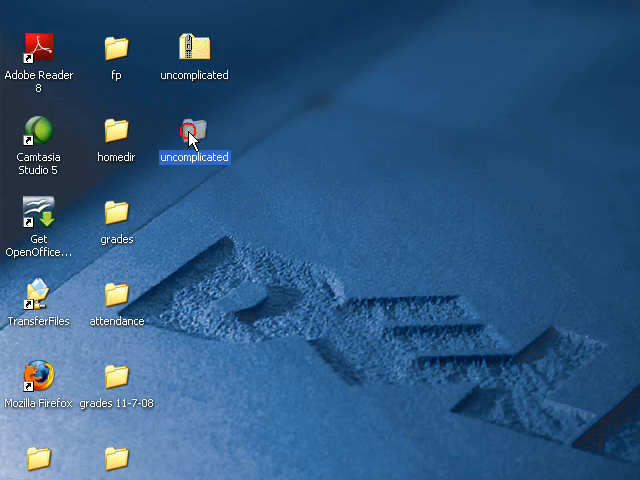
{"action": "double_click", "coordinate": [194, 131]}
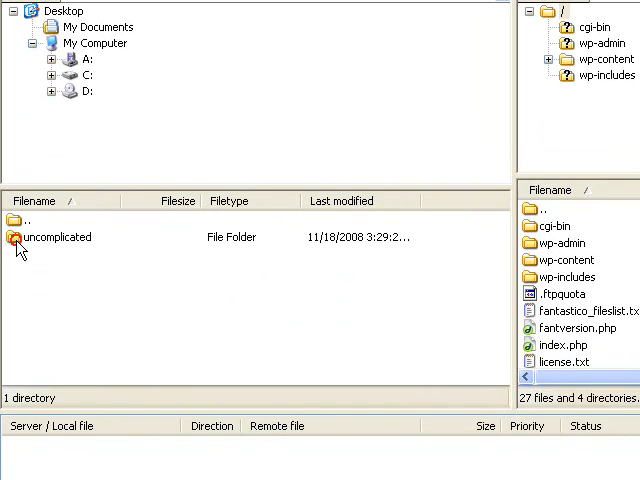
Open FileZilla so the site's remote folders appear beside the local uncomplicated folder.
{"action": "double_click", "coordinate": [55, 237]}
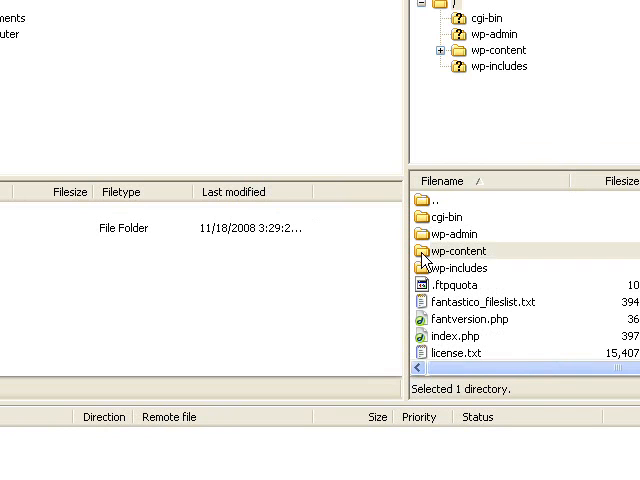
Browse into wp-content/themes on the server to confirm the uncomplicated folder is listed.
{"action": "double_click", "coordinate": [457, 251]}
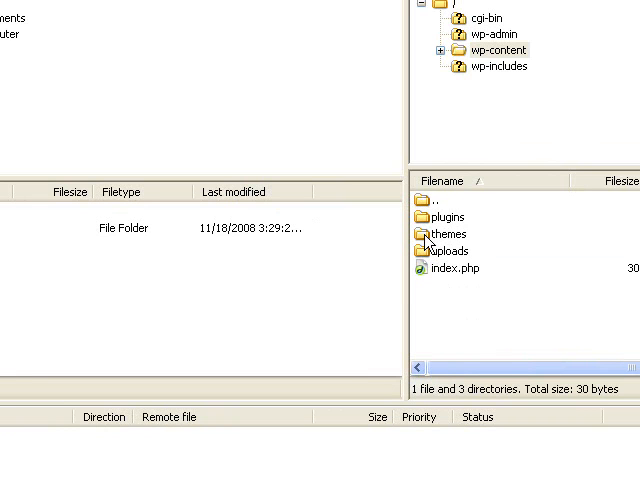
{"action": "double_click", "coordinate": [438, 233]}
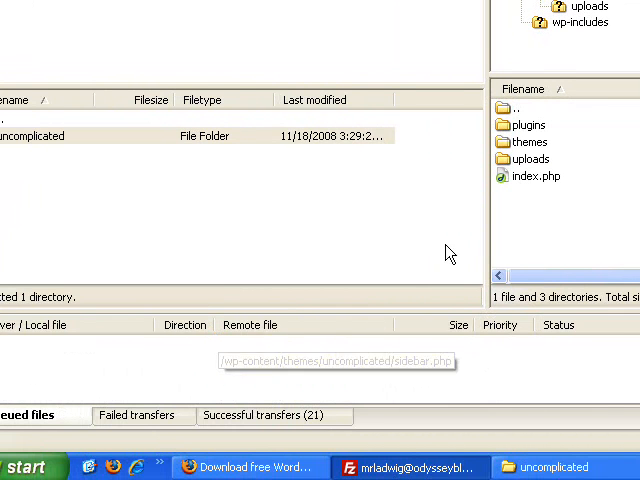
{"action": "left_click", "coordinate": [480, 188]}
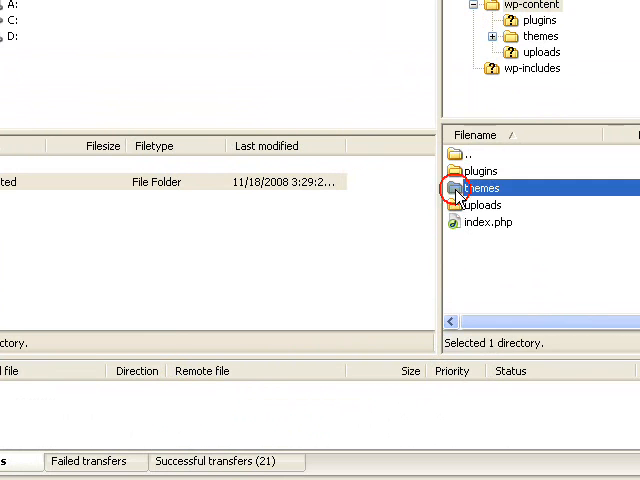
{"action": "double_click", "coordinate": [482, 188]}
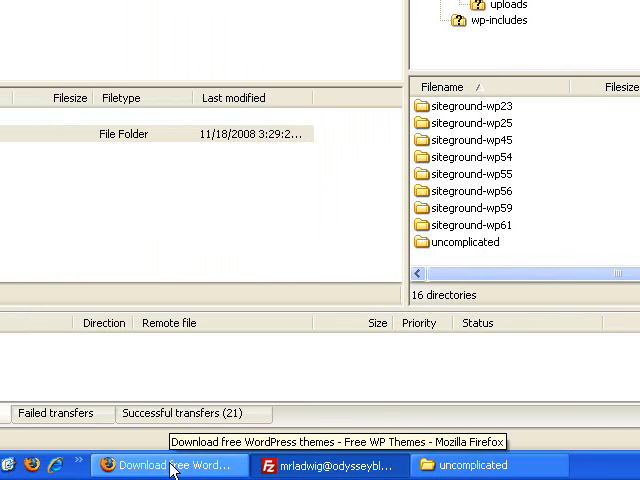
Return to Firefox and open the site's login page from the Meta links.
{"action": "left_click", "coordinate": [170, 465]}
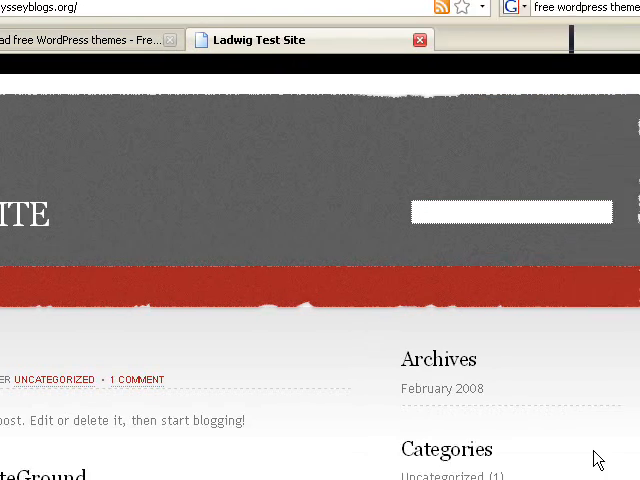
{"action": "scroll", "scroll_direction": "down", "scroll_amount": 3}
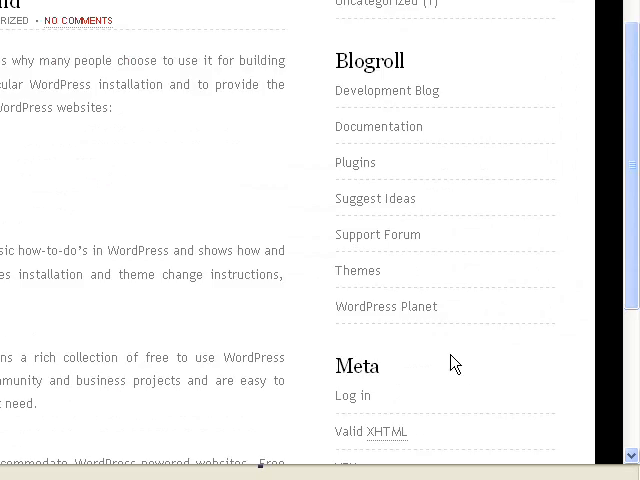
{"action": "scroll", "scroll_direction": "down", "scroll_amount": 3}
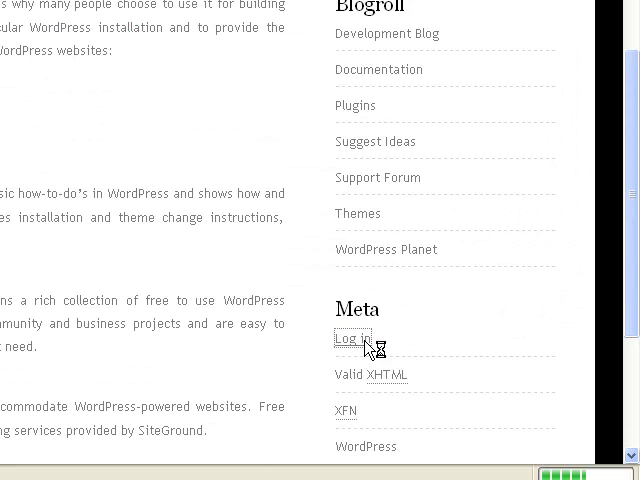
{"action": "left_click", "coordinate": [348, 338]}
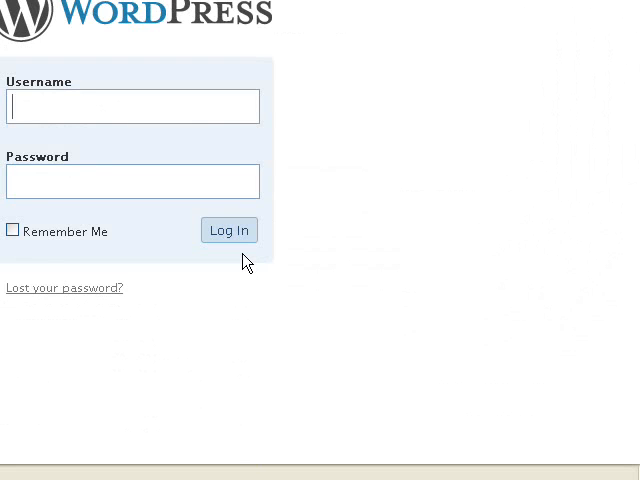
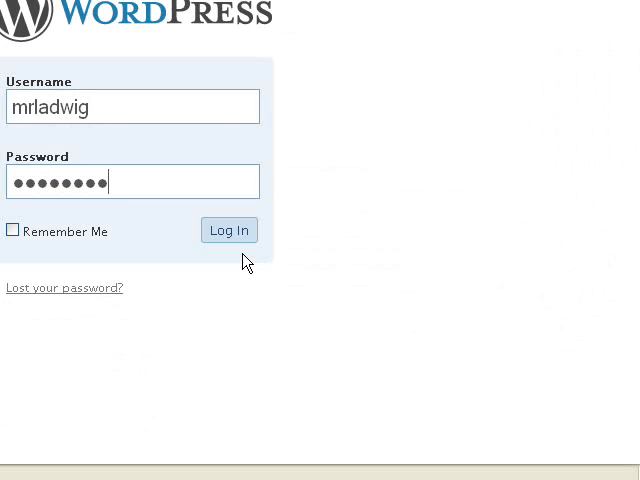
{"action": "left_click", "coordinate": [229, 230]}
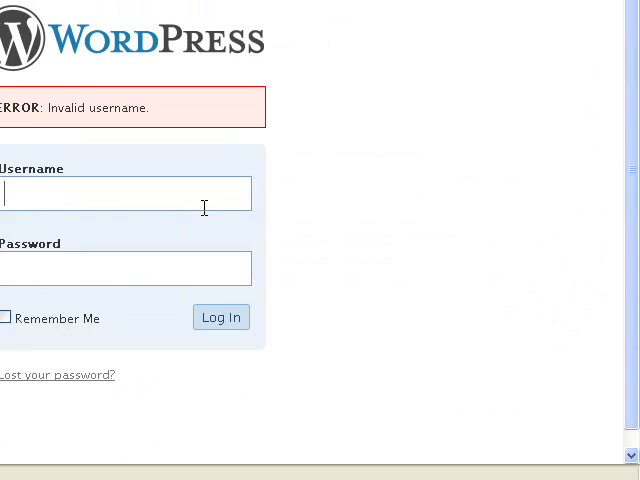
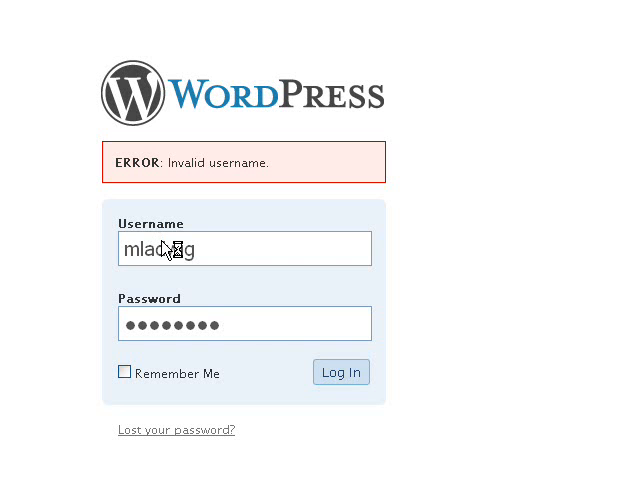
{"action": "left_click", "coordinate": [341, 372]}
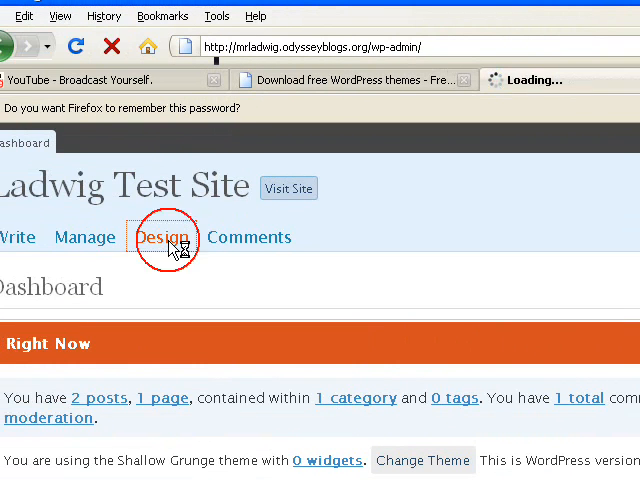
Open the Design tab's Manage Themes page from the Dashboard.
{"action": "left_click", "coordinate": [160, 237]}
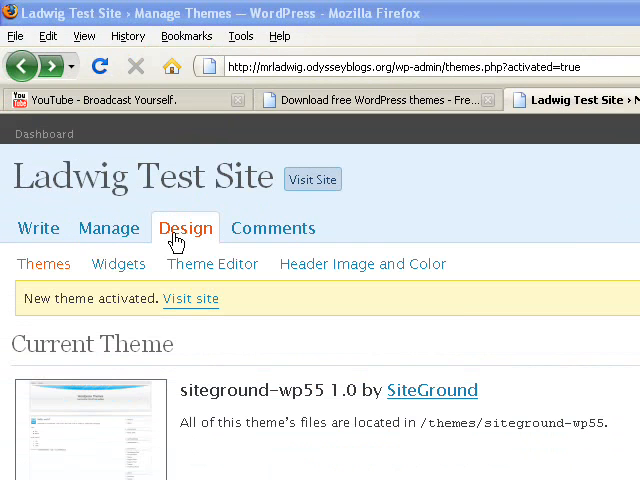
{"action": "mouse_move", "coordinate": [180, 240]}
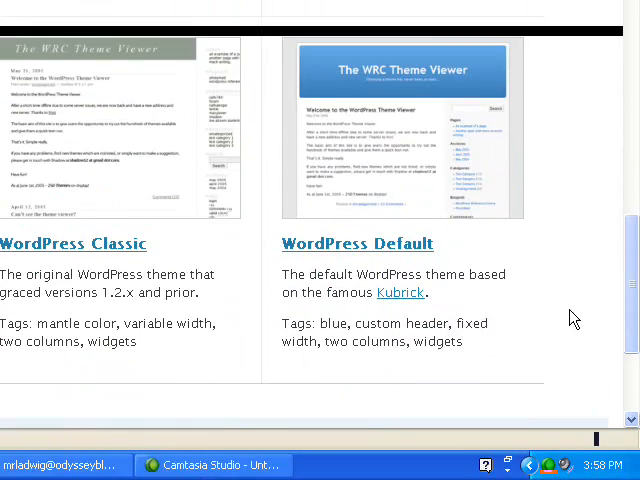
Scroll to the Uncomplicated theme and activate it from its preview.
{"action": "scroll", "scroll_direction": "down", "scroll_amount": 3}
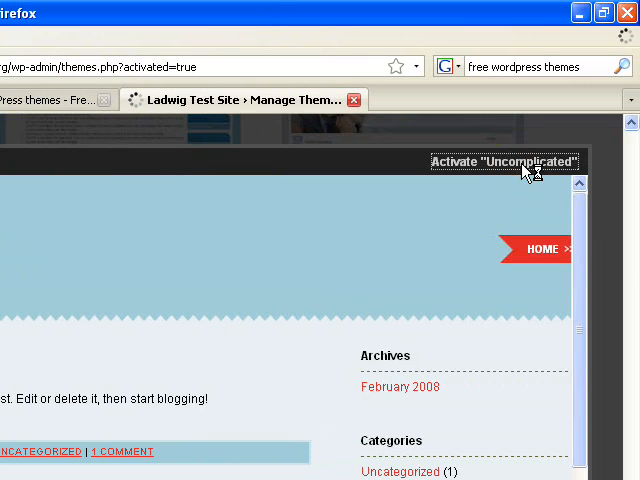
{"action": "left_click", "coordinate": [505, 161]}
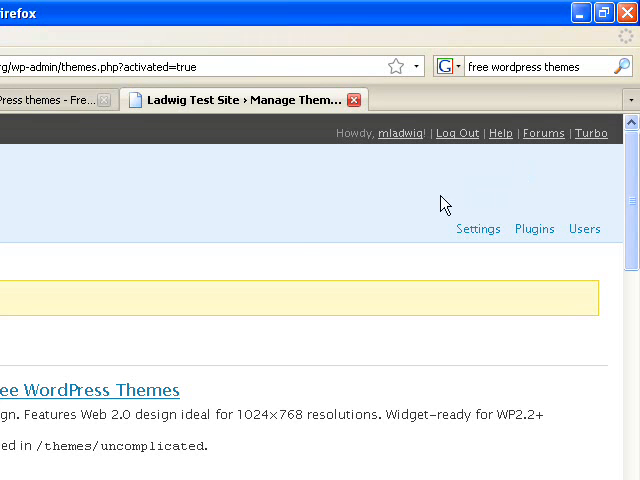